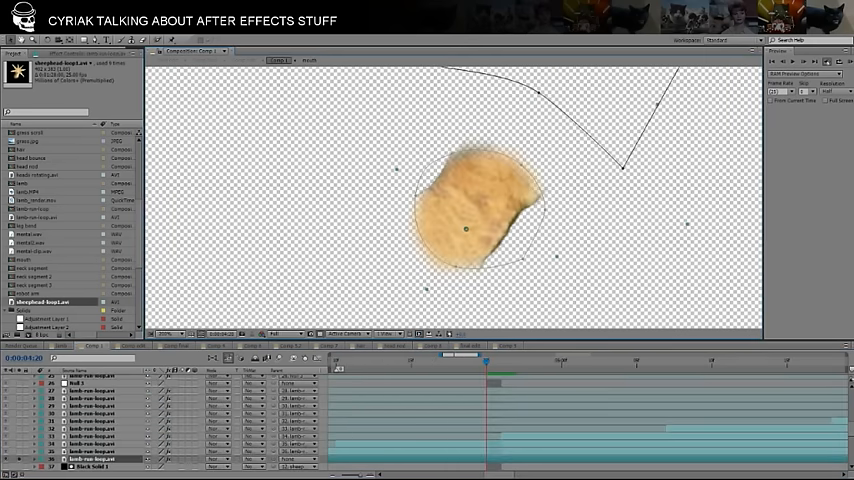
- Switch to the composition showing the many-limbed sheep-part creature on black
left_click_drag(484, 364, 500, 364)
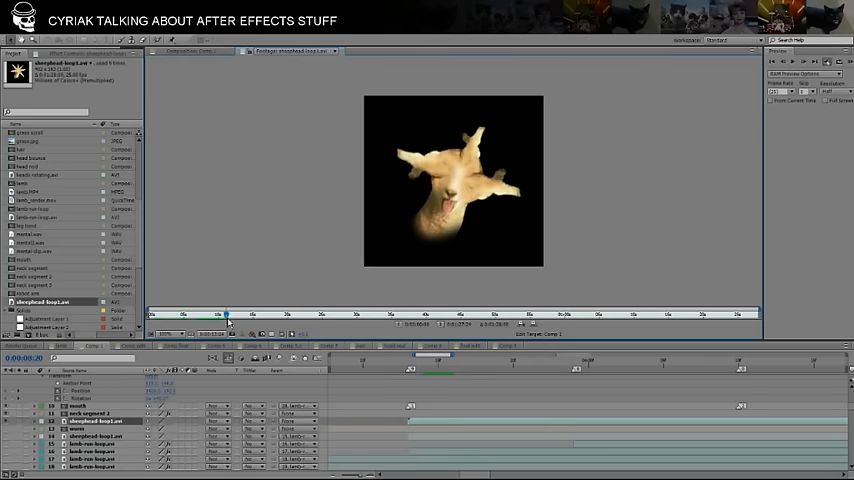
- Switch to the composition of the tentacle-legged sheep with a star-shaped head
left_click_drag(228, 312, 250, 312)
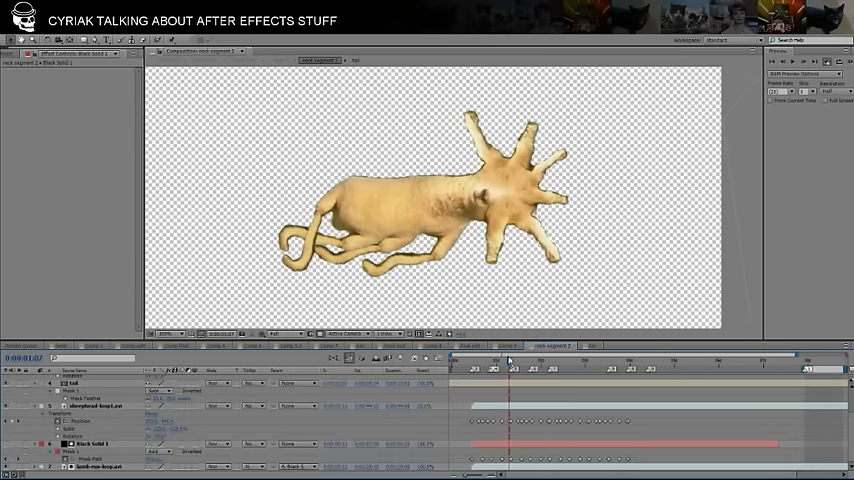
- Show the tube-linked multi-headed sheep composition and preview earlier and later frames
left_click(530, 366)
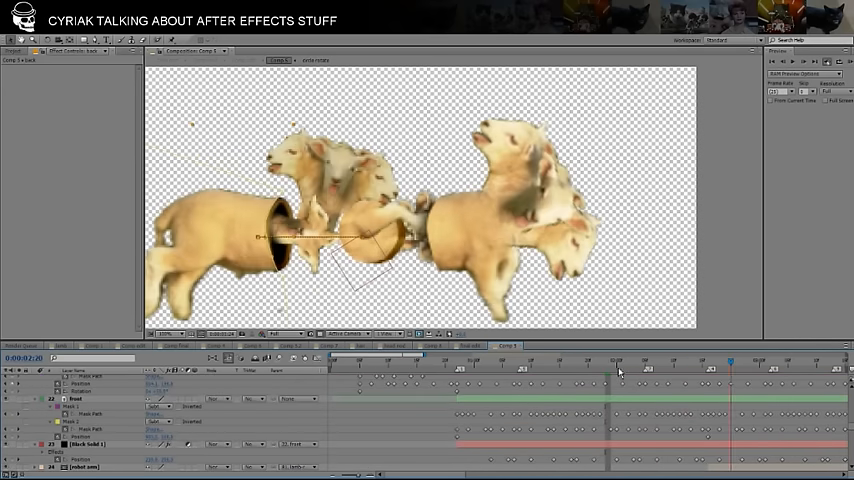
left_click(500, 368)
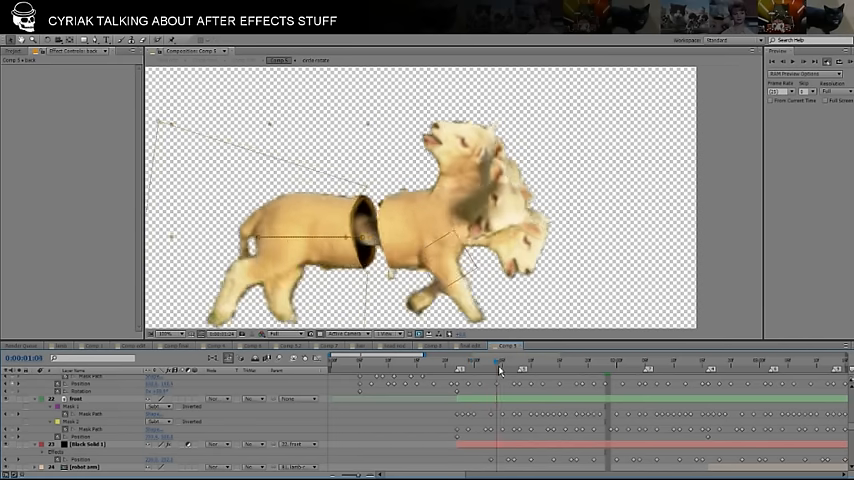
left_click(626, 452)
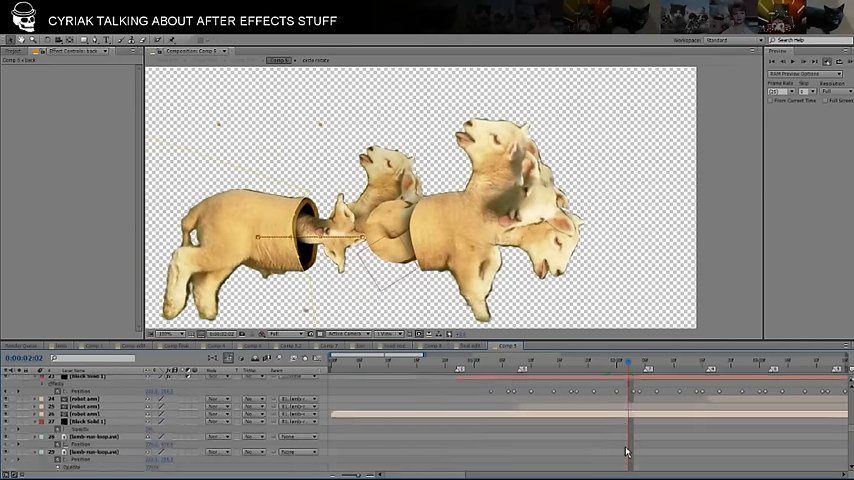